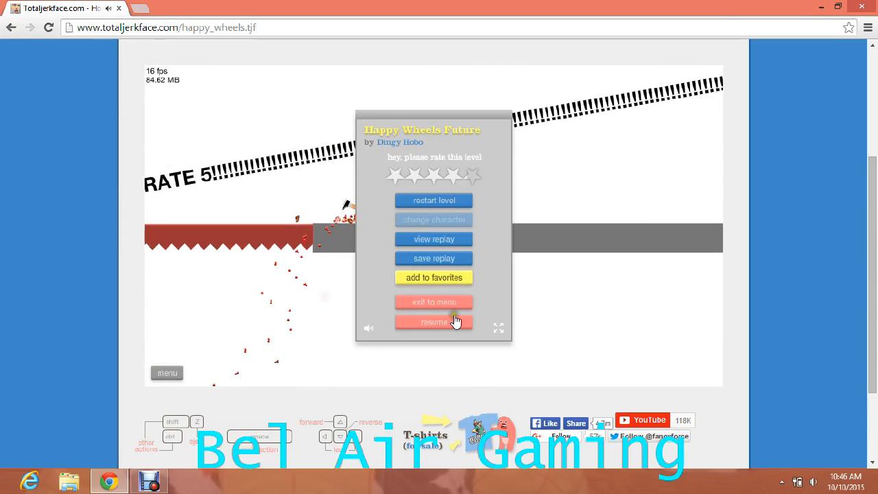
pyautogui.moveTo(454, 308)
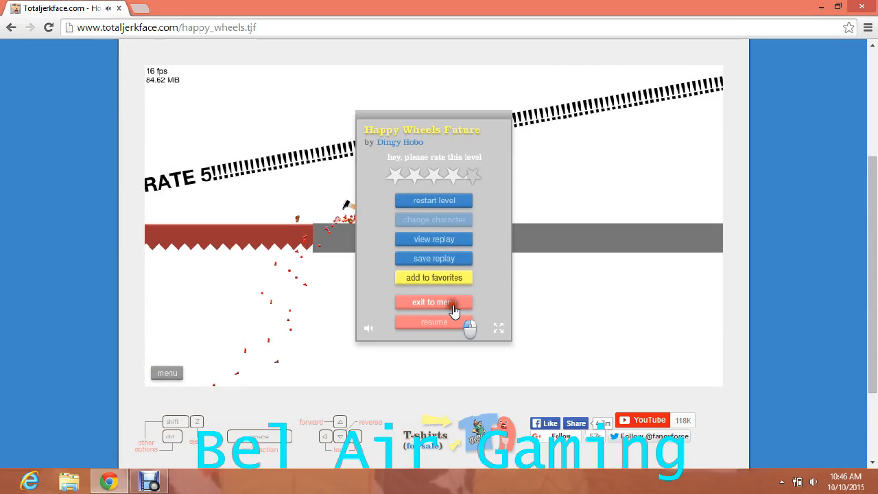
# Exit the Happy Wheels Future level to the menu and choose The Hotel from Featured Levels
pyautogui.click(432, 302)
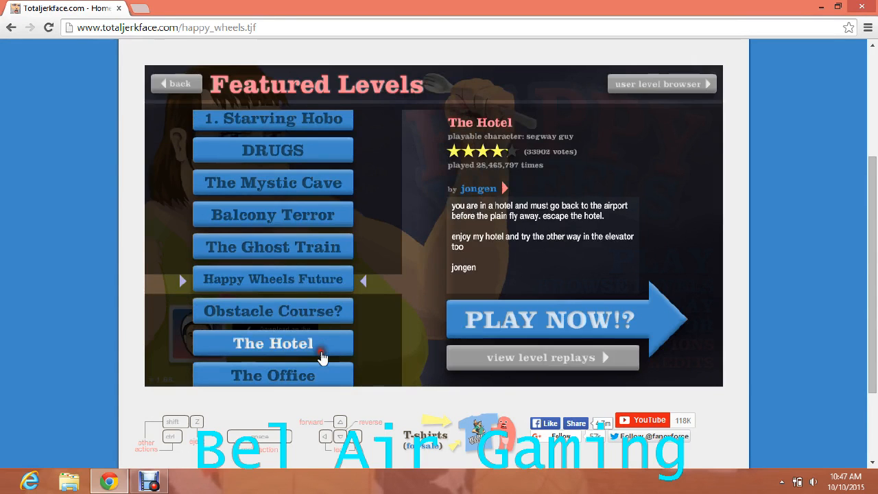
pyautogui.click(546, 319)
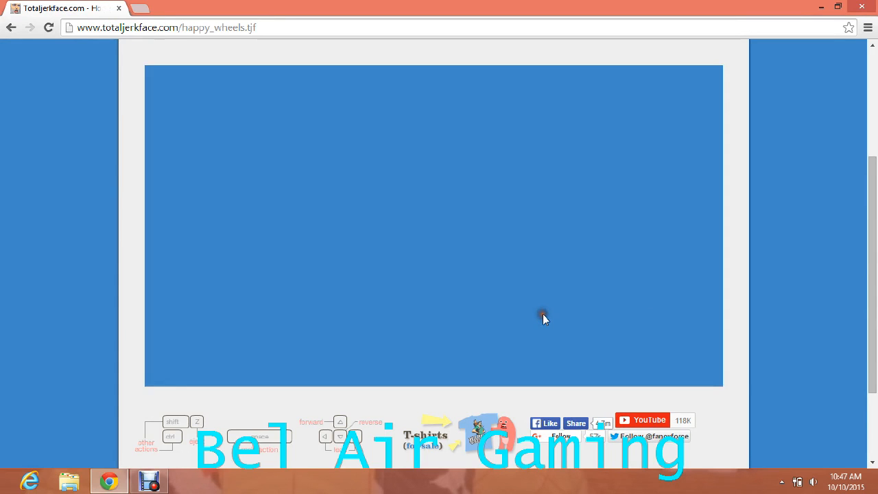